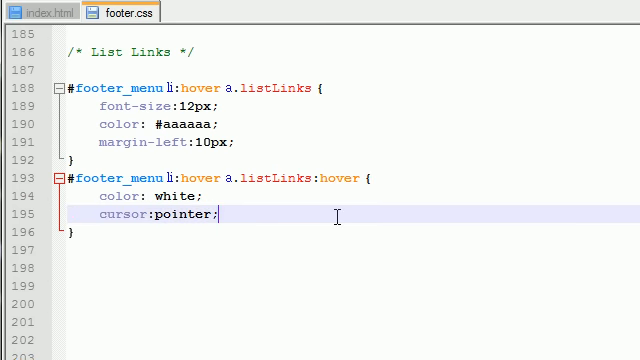
Step: Below the List Links rules, add a #footer_menu .right{} rule starting with float: right
{"action": "scroll", "scroll_direction": "up", "scroll_amount": 3}
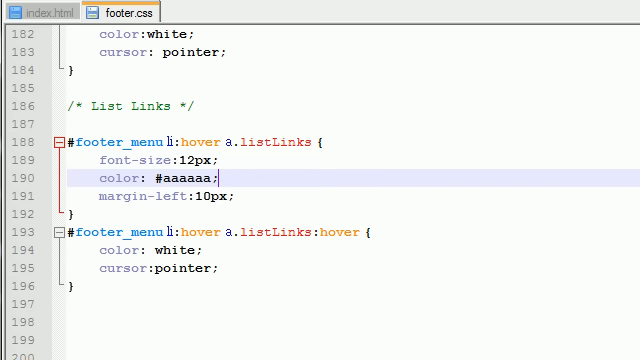
{"action": "left_click", "coordinate": [30, 8]}
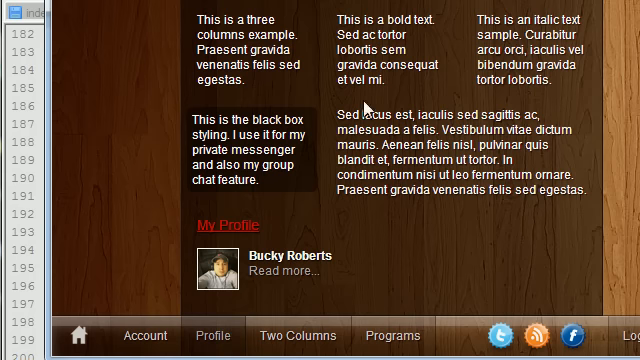
{"action": "mouse_move", "coordinate": [230, 337]}
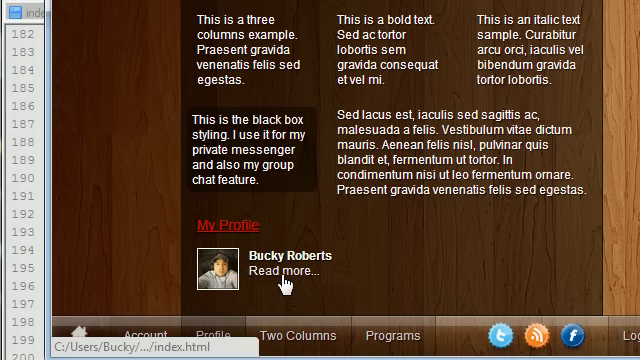
{"action": "mouse_move", "coordinate": [230, 330]}
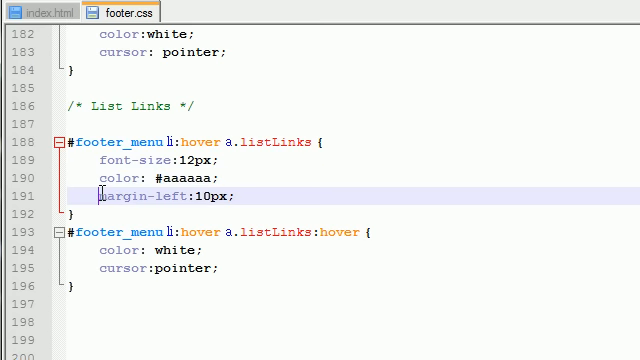
{"action": "double_click", "coordinate": [267, 138]}
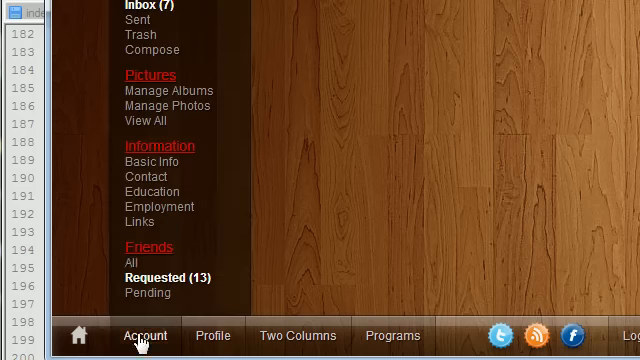
{"action": "mouse_move", "coordinate": [153, 191]}
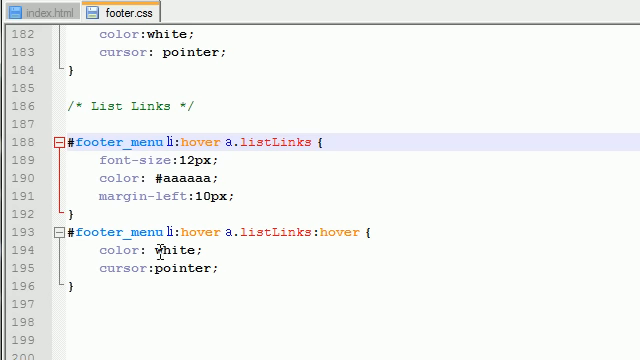
{"action": "scroll", "scroll_direction": "up", "scroll_amount": 3}
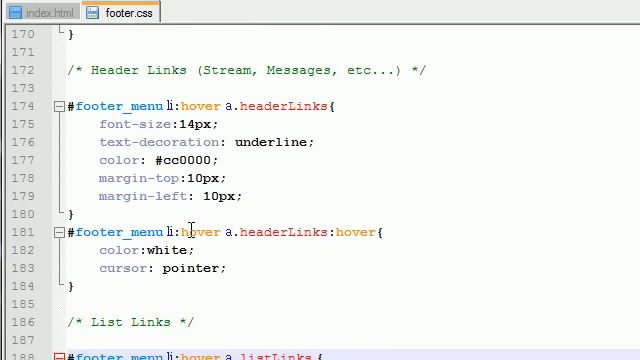
{"action": "scroll", "scroll_direction": "down", "scroll_amount": 3}
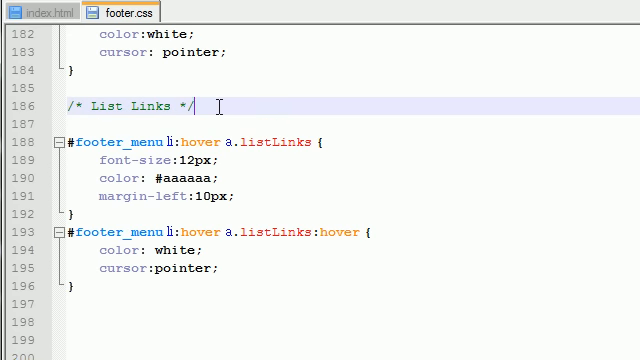
{"action": "scroll", "scroll_direction": "down", "scroll_amount": 3}
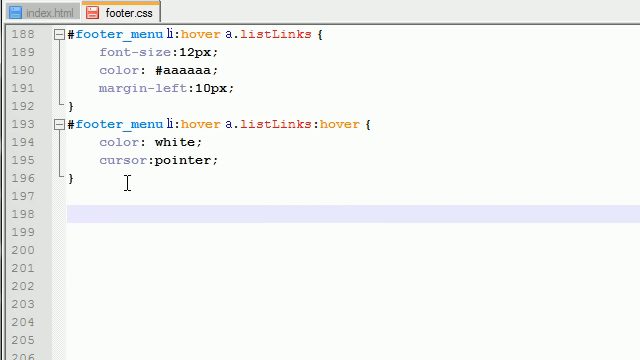
{"action": "type", "text": "#"}
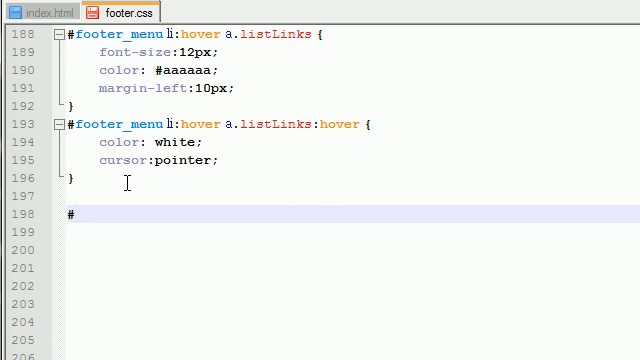
{"action": "type", "text": "footer"}
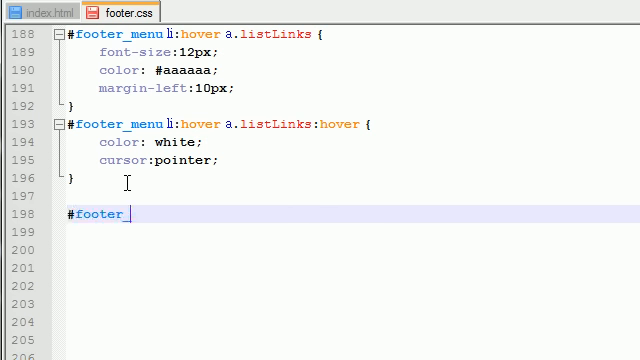
{"action": "type", "text": "_menu ."}
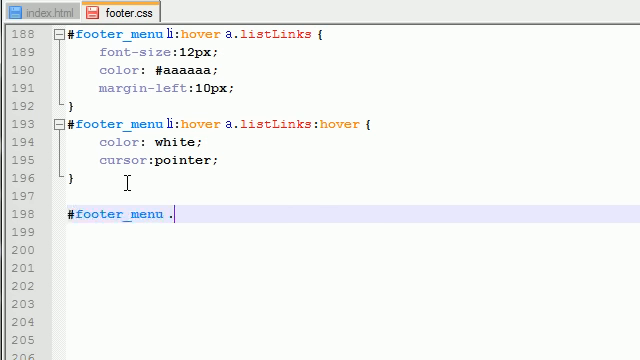
{"action": "type", "text": "right{}"}
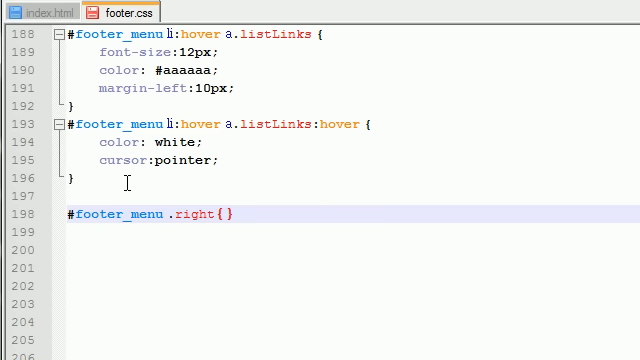
{"action": "type", "text": "float"}
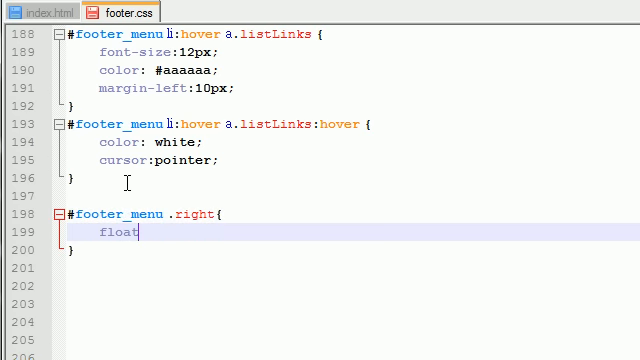
{"action": "type", "text": ": right"}
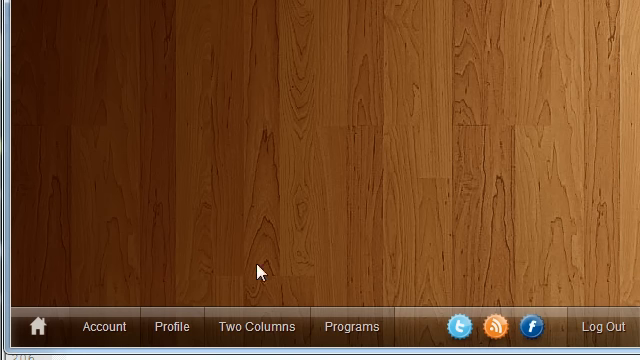
{"action": "left_click", "coordinate": [104, 326]}
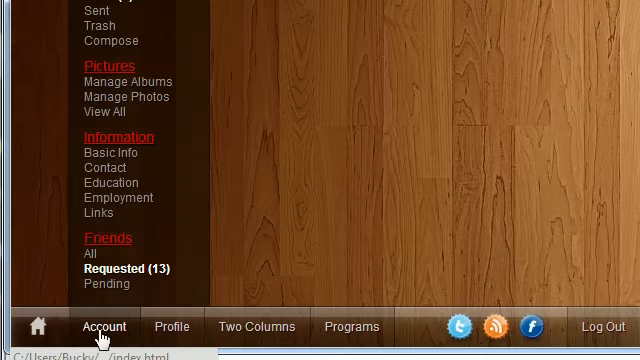
{"action": "left_click", "coordinate": [351, 327]}
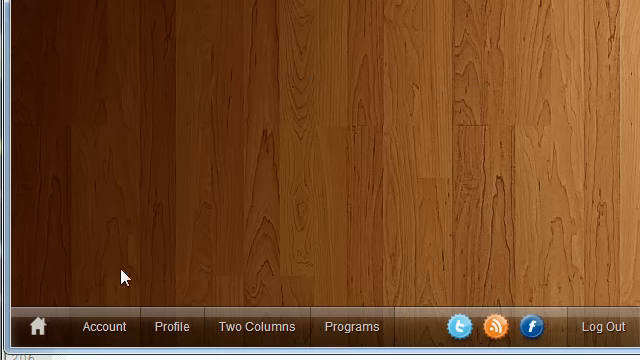
{"action": "mouse_move", "coordinate": [230, 252]}
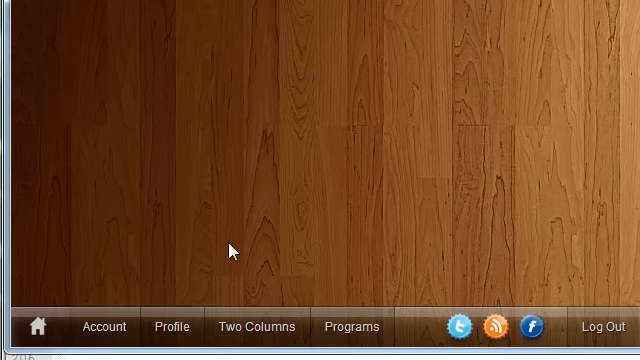
{"action": "mouse_move", "coordinate": [168, 213]}
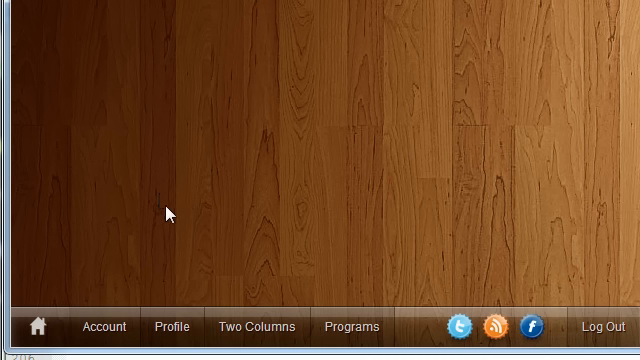
{"action": "mouse_move", "coordinate": [500, 119]}
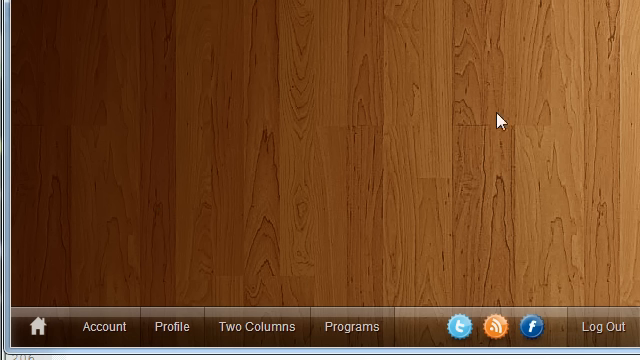
{"action": "mouse_move", "coordinate": [583, 203]}
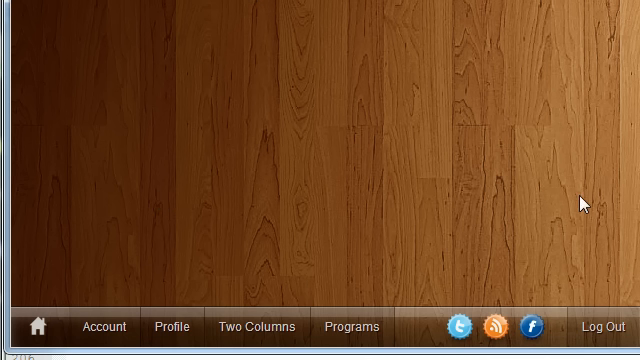
{"action": "mouse_move", "coordinate": [598, 250]}
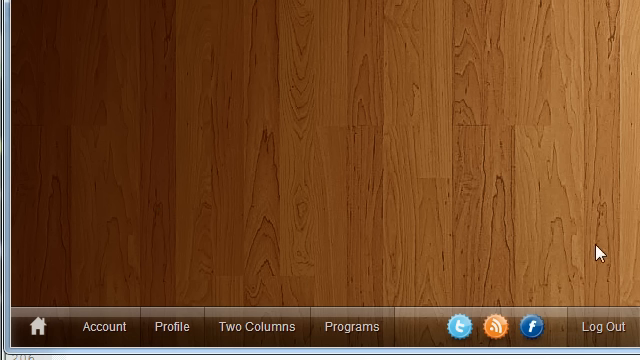
{"action": "mouse_move", "coordinate": [540, 240]}
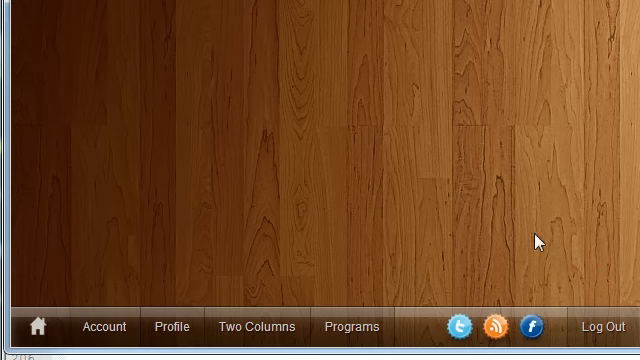
{"action": "mouse_move", "coordinate": [463, 327]}
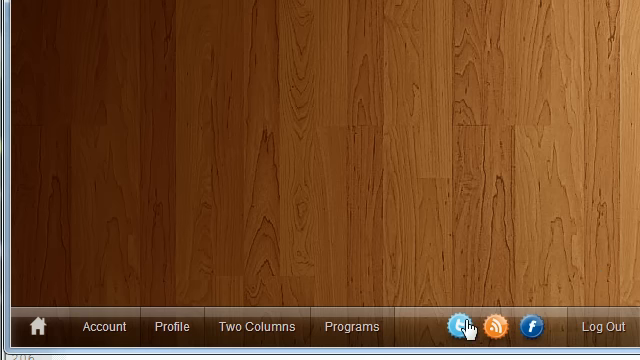
{"action": "mouse_move", "coordinate": [235, 200]}
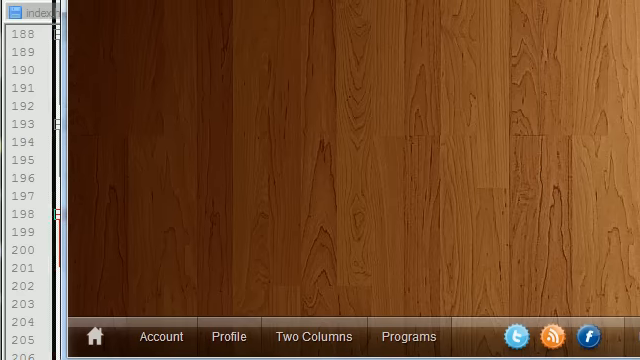
Step: Add right: 0px and margin-right: 2px to the #footer_menu .right rule
{"action": "left_click", "coordinate": [106, 12]}
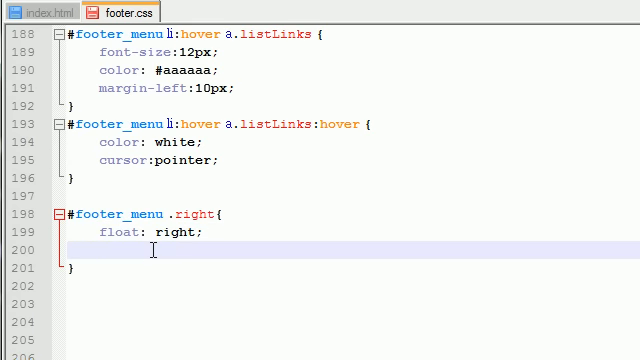
{"action": "type", "text": "right:"}
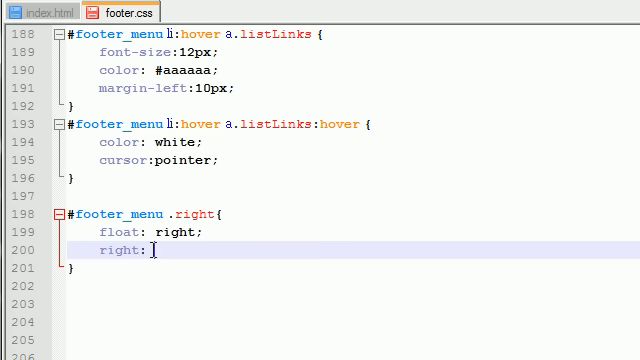
{"action": "type", "text": "0px;"}
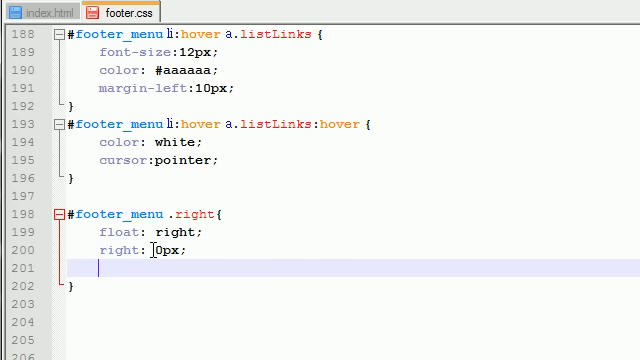
{"action": "type", "text": "margin"}
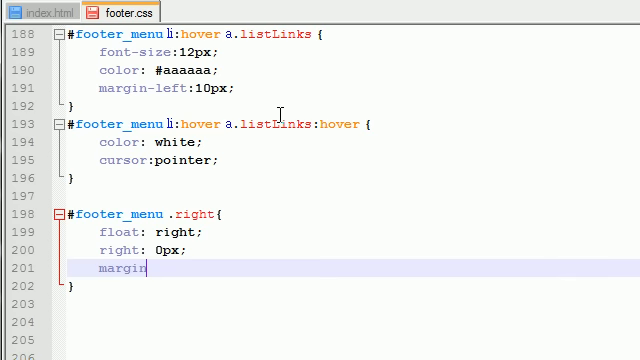
{"action": "type", "text": "-right"}
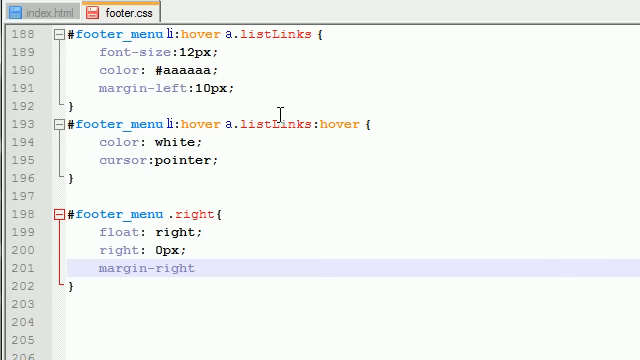
{"action": "type", "text": ": 2px"}
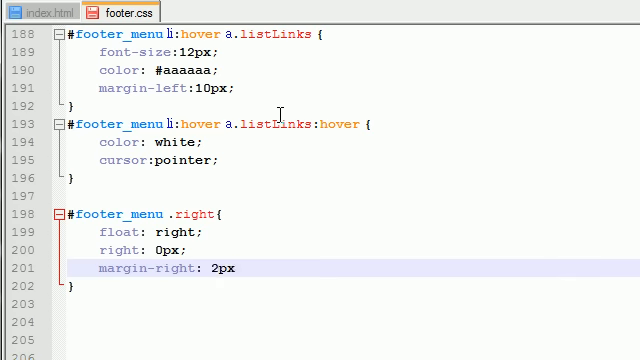
Step: On a new line in the rule, add border-right:none;
{"action": "key", "text": "enter"}
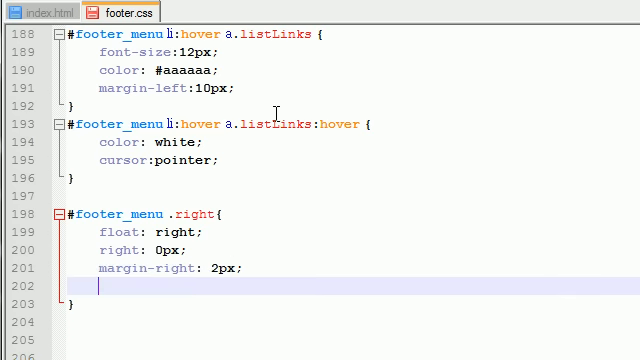
{"action": "type", "text": "border"}
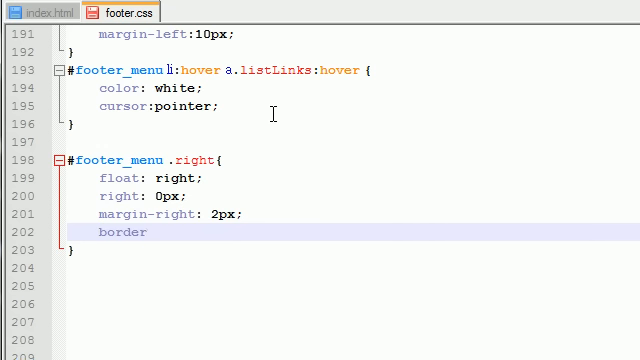
{"action": "type", "text": "-right"}
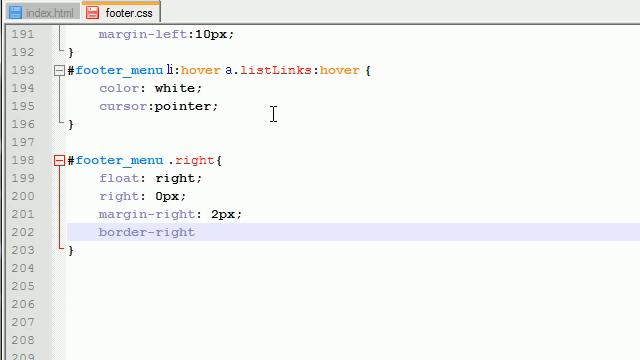
{"action": "type", "text": ":none;"}
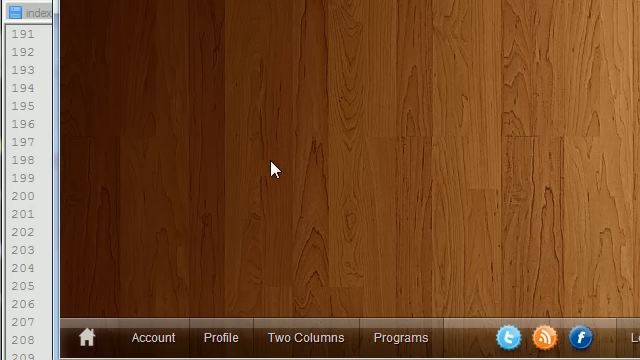
{"action": "left_click", "coordinate": [152, 337]}
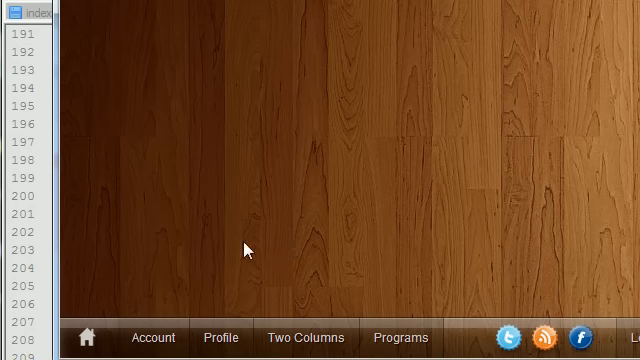
{"action": "mouse_move", "coordinate": [200, 305]}
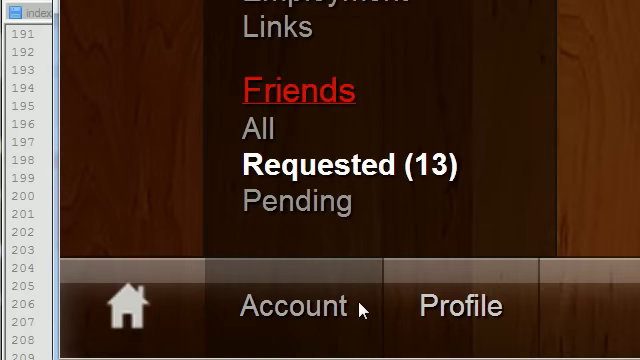
{"action": "left_click", "coordinate": [456, 305]}
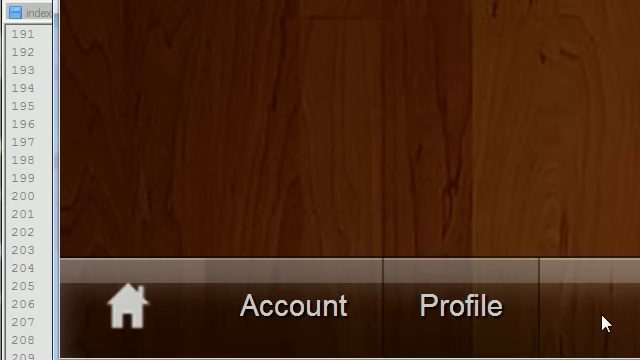
{"action": "mouse_move", "coordinate": [390, 222]}
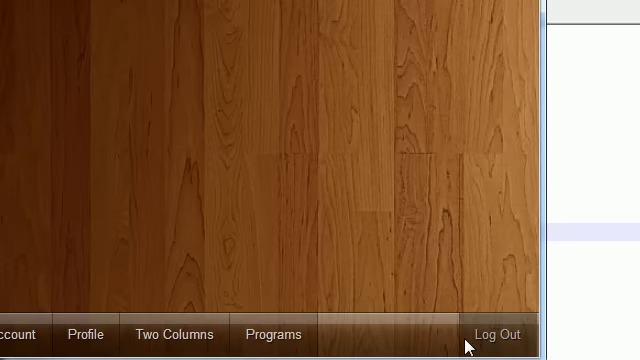
{"action": "mouse_move", "coordinate": [478, 345]}
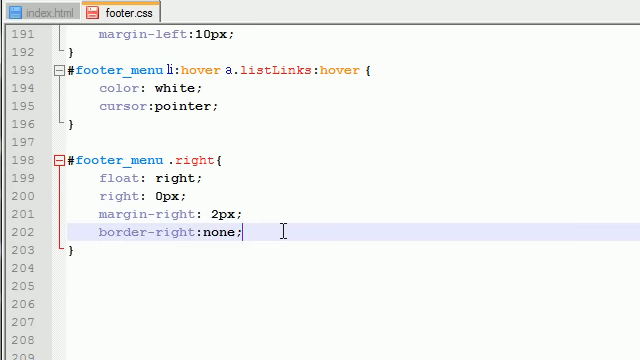
Step: Type the border-left declaration 1px solid rgbs(0,0,0,0.3) into the #footer_menu .right rule
{"action": "type", "text": "border-left:"}
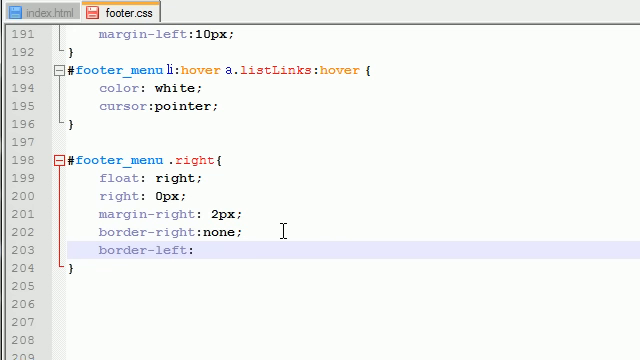
{"action": "type", "text": "1px solid"}
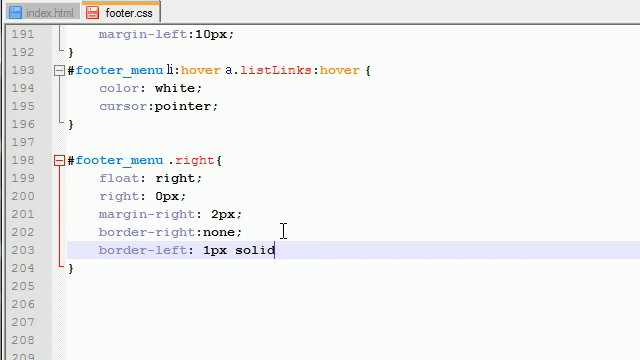
{"action": "type", "text": "rgbs("}
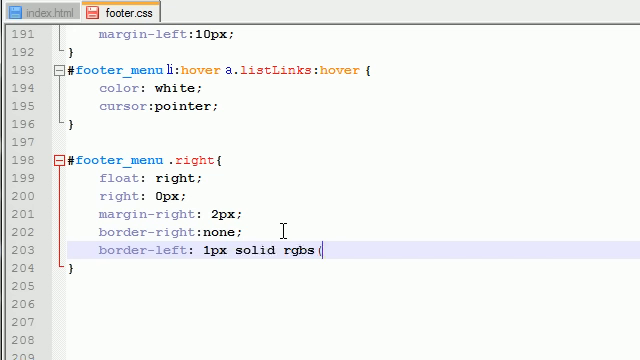
{"action": "type", "text": "0,0"}
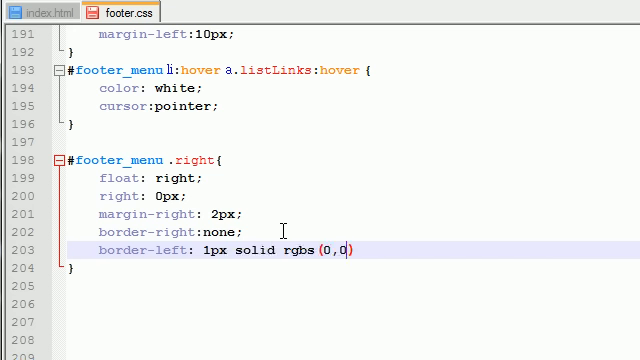
{"action": "type", "text": "0,"}
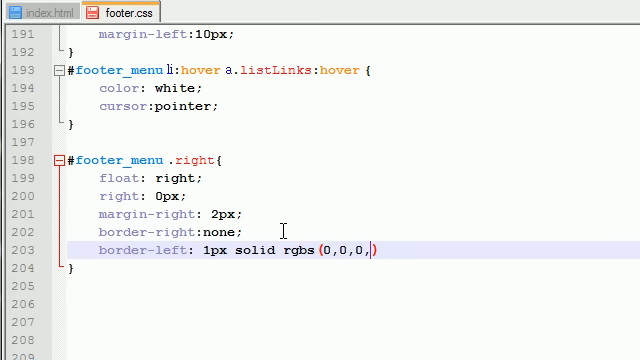
{"action": "type", "text": "0.3"}
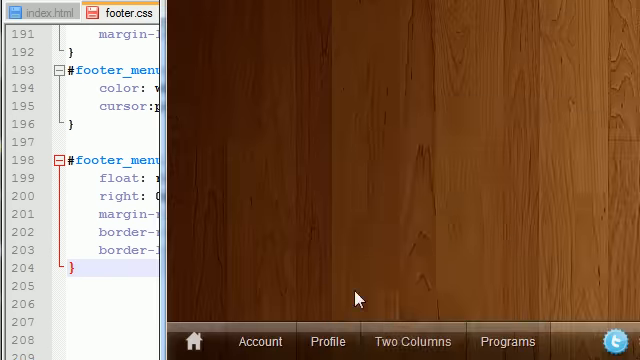
{"action": "mouse_move", "coordinate": [466, 256]}
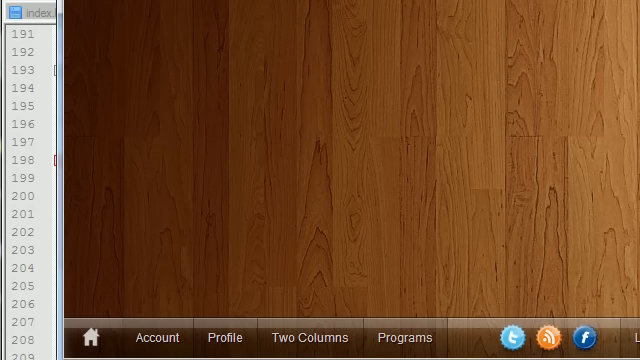
{"action": "left_click", "coordinate": [130, 11]}
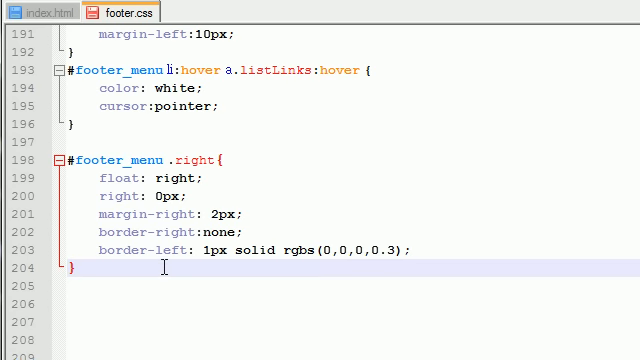
Step: Insert a /* Layouts */ comment below the #footer_menu .right rule
{"action": "type", "text": "//"}
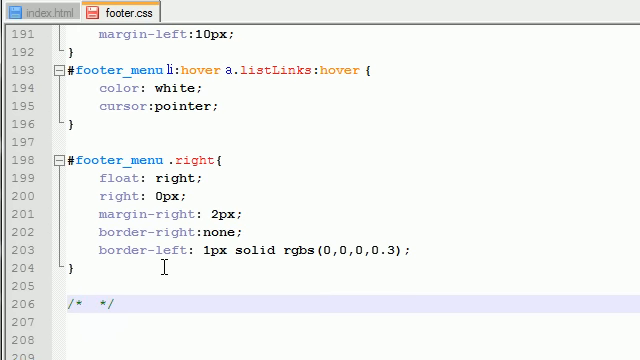
{"action": "type", "text": "Layouts"}
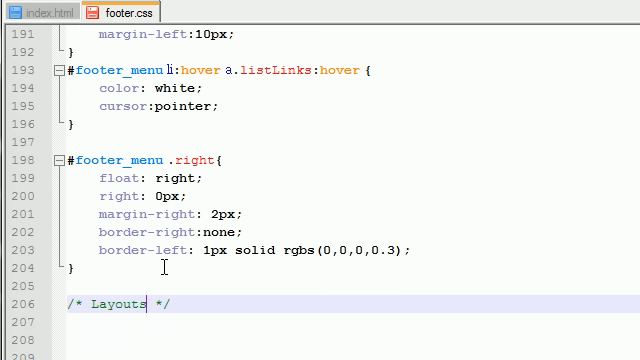
{"action": "scroll", "scroll_direction": "down", "scroll_amount": 3}
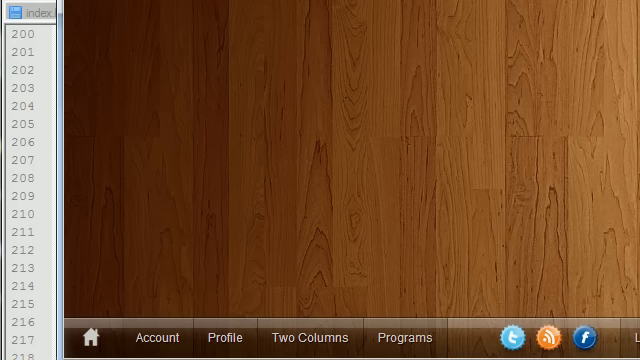
{"action": "mouse_move", "coordinate": [177, 320]}
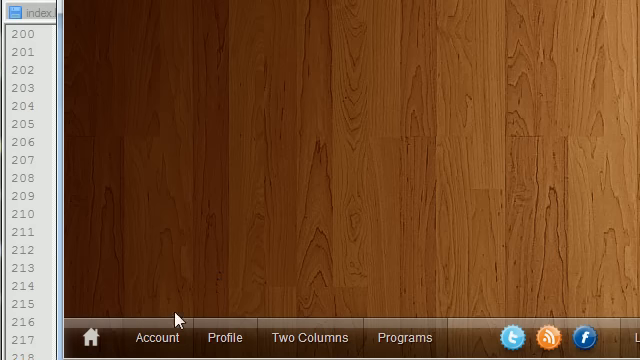
{"action": "left_click", "coordinate": [310, 338]}
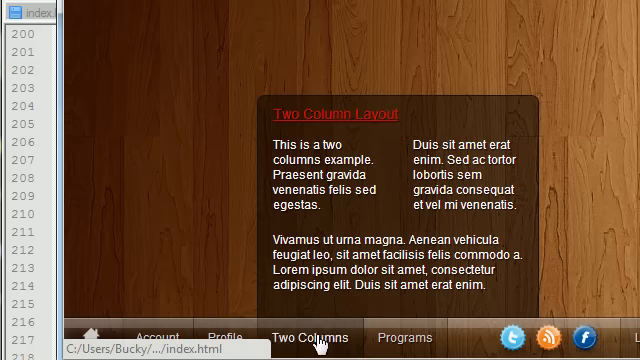
{"action": "left_click", "coordinate": [216, 337]}
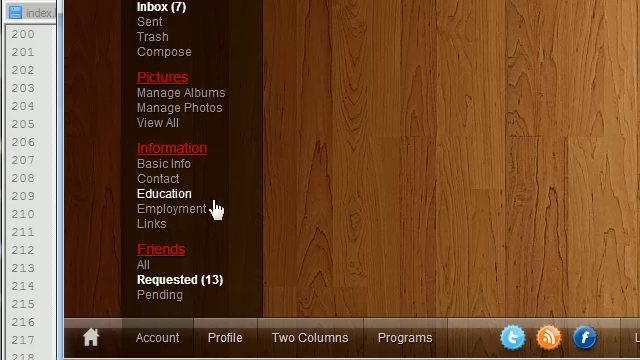
{"action": "mouse_move", "coordinate": [158, 122]}
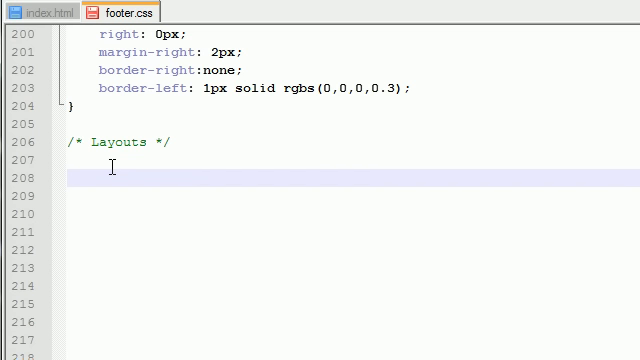
Step: Type the selector #footer .one_column_layout, then select 'one' in the third selector to rename
{"action": "type", "text": "#fo"}
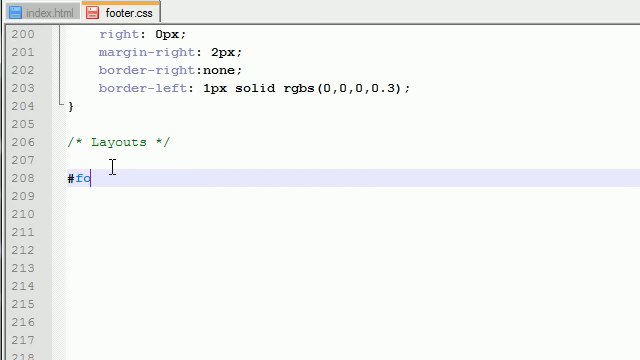
{"action": "type", "text": "oter"}
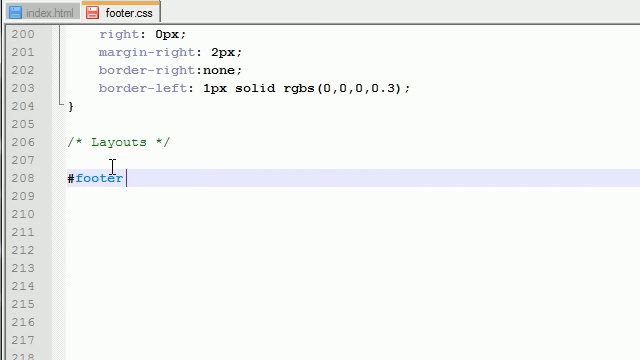
{"action": "type", "text": ".one"}
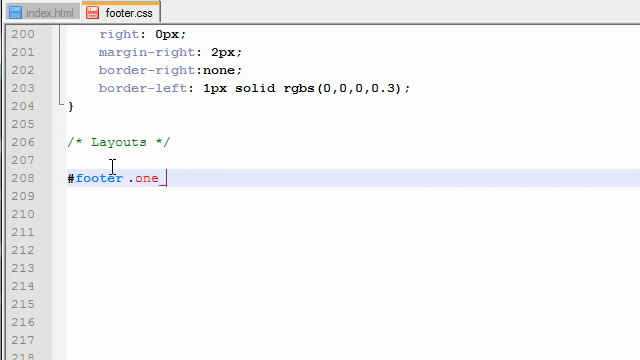
{"action": "type", "text": "_column"}
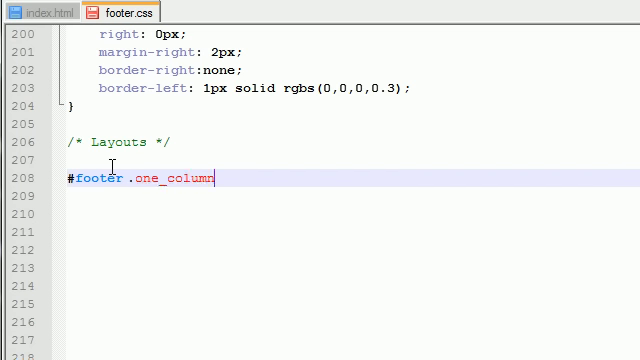
{"action": "type", "text": "_layout"}
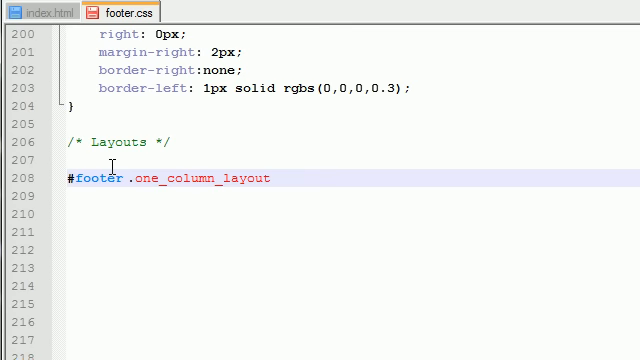
{"action": "type", "text": ","}
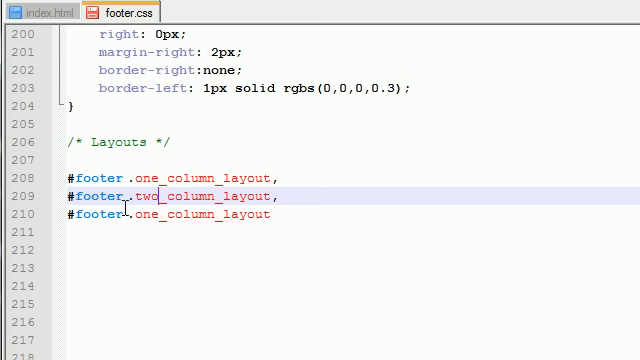
{"action": "double_click", "coordinate": [145, 215]}
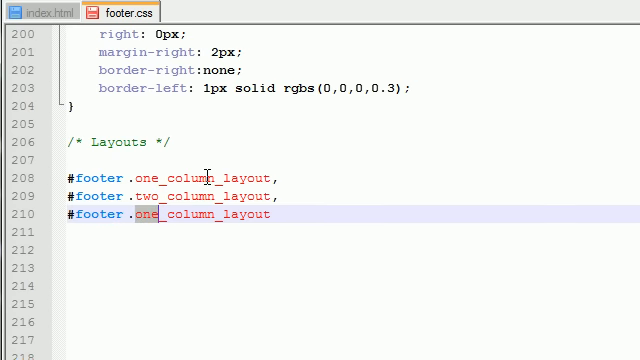